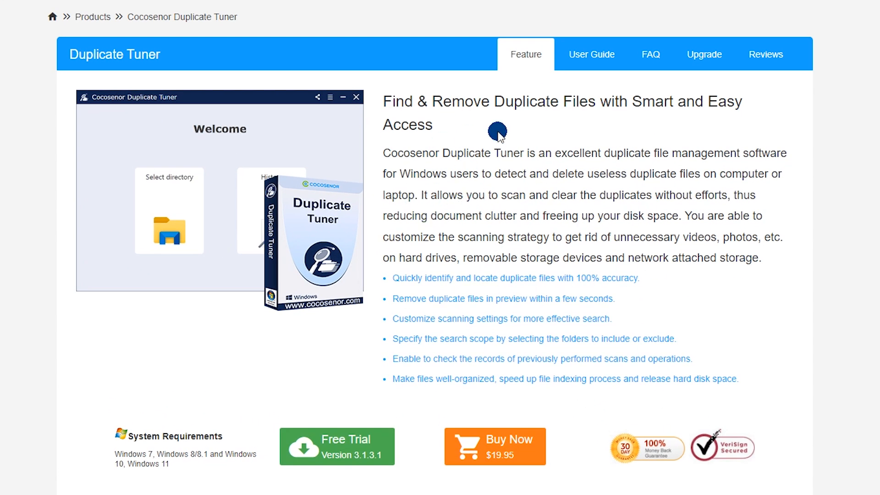
{"action": "mouse_move", "coordinate": [725, 281]}
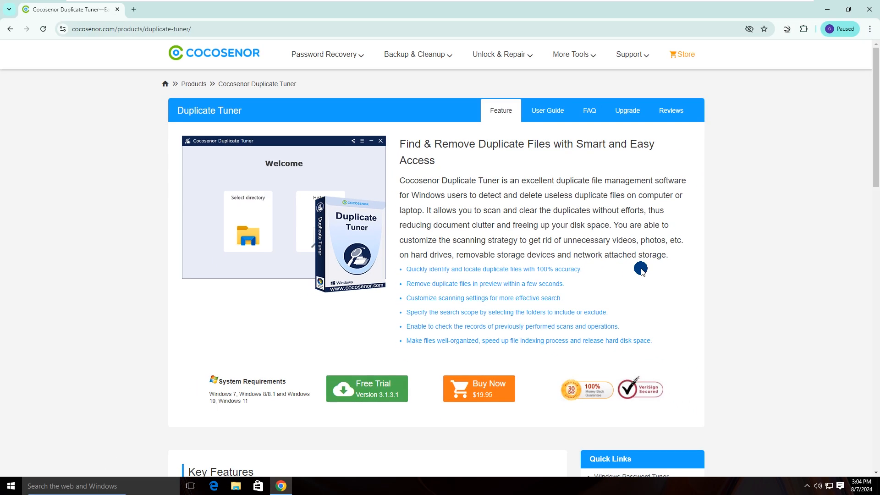
{"action": "mouse_move", "coordinate": [366, 389]}
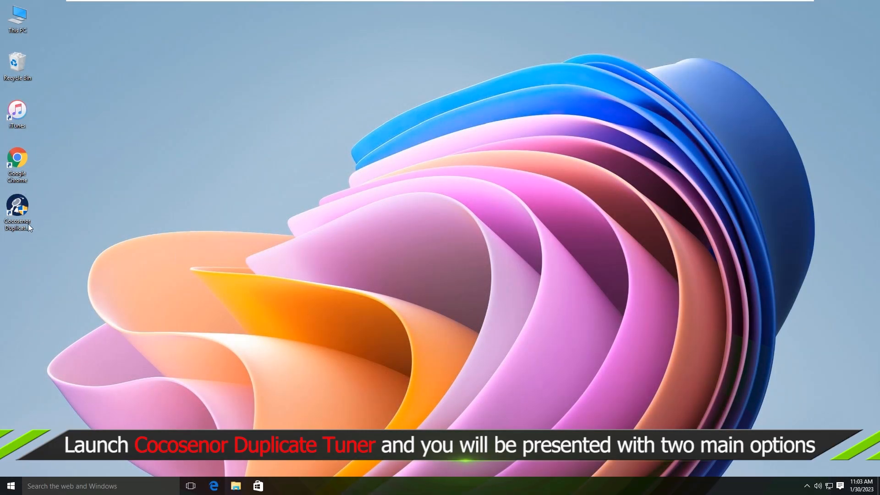
Launch Cocosenor Duplicate Tuner from its desktop shortcut and approve the UAC prompt
{"action": "left_click", "coordinate": [18, 211]}
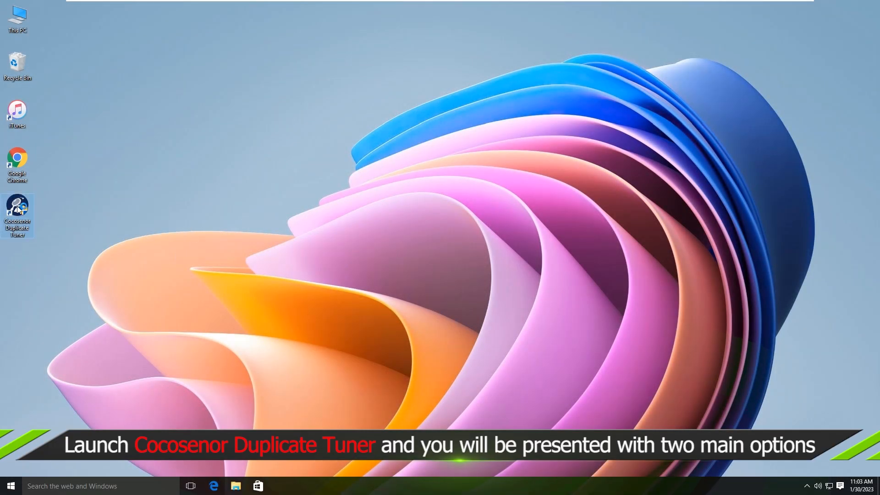
{"action": "double_click", "coordinate": [17, 211]}
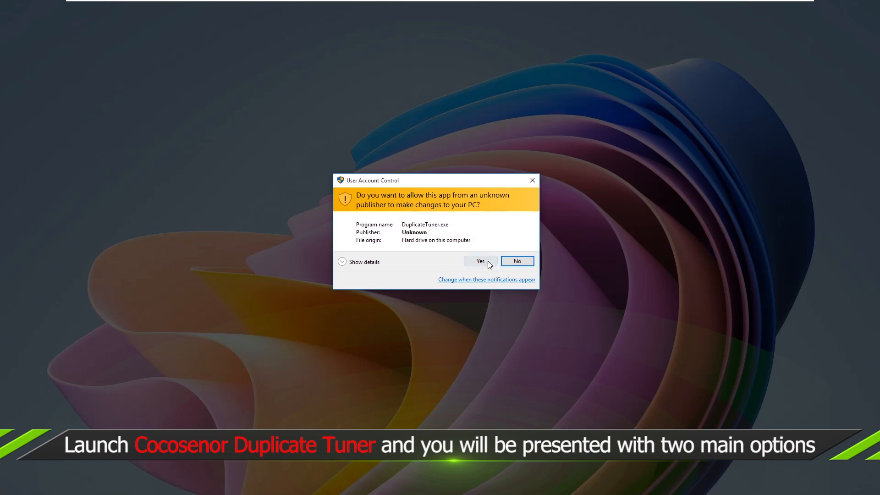
{"action": "left_click", "coordinate": [480, 261]}
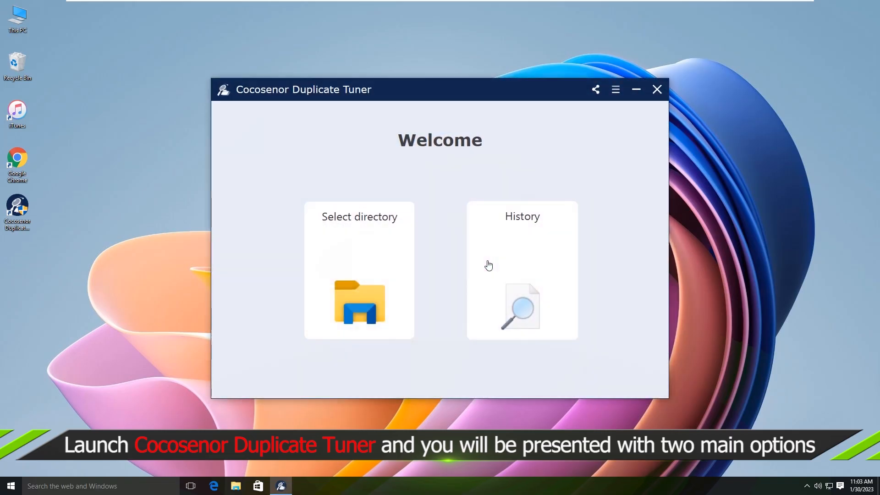
{"action": "mouse_move", "coordinate": [396, 230]}
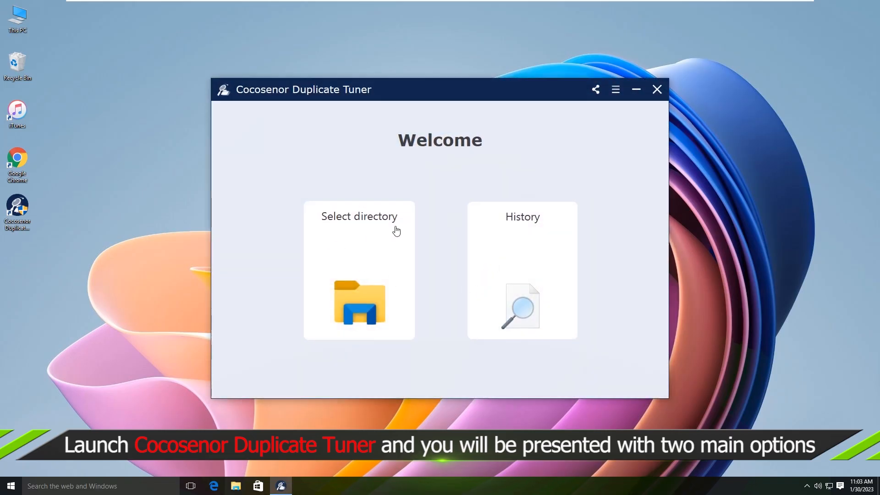
{"action": "mouse_move", "coordinate": [532, 233]}
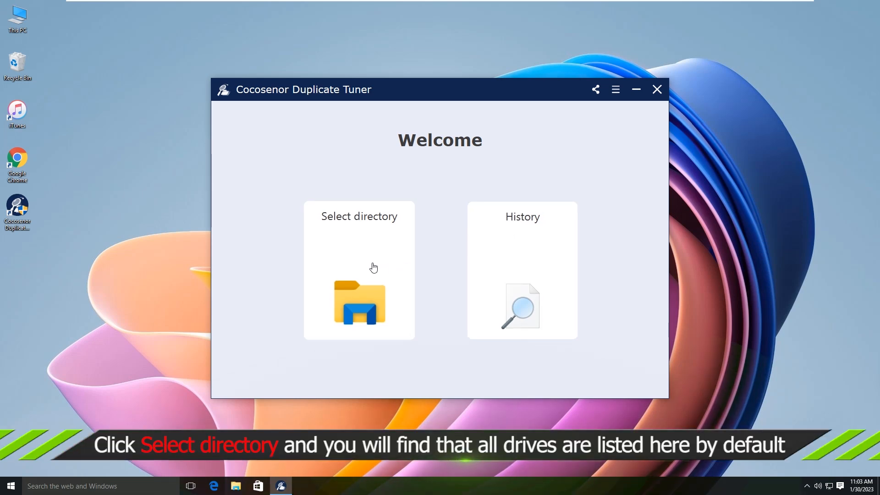
{"action": "mouse_move", "coordinate": [359, 243]}
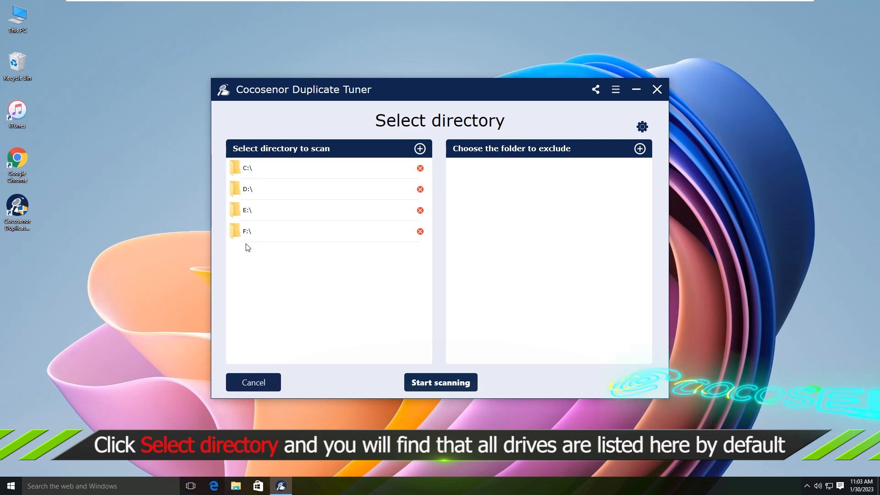
{"action": "mouse_move", "coordinate": [336, 256]}
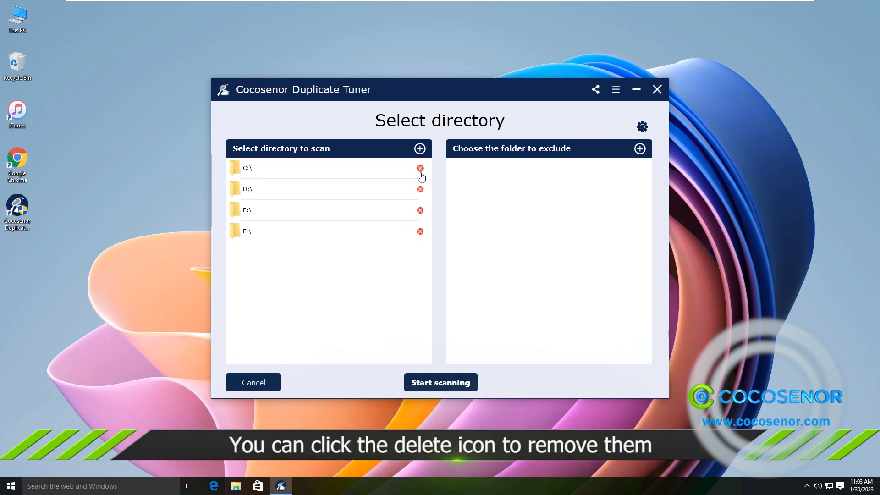
Remove the default drives C:\, D:\ and E:\ from the scan list
{"action": "left_click", "coordinate": [420, 168]}
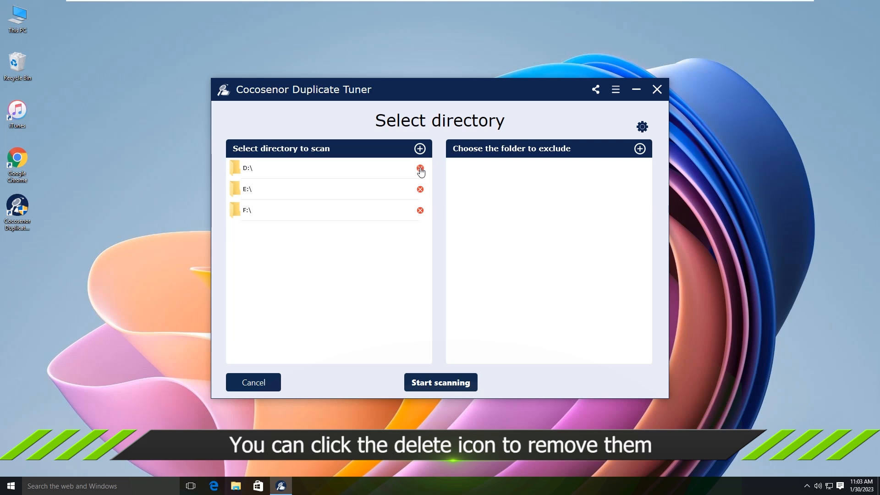
{"action": "left_click", "coordinate": [420, 169]}
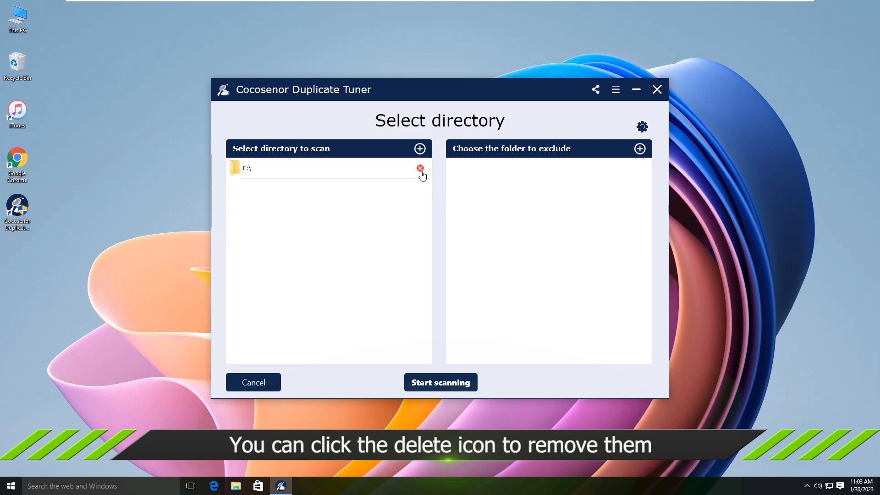
{"action": "left_click", "coordinate": [420, 169]}
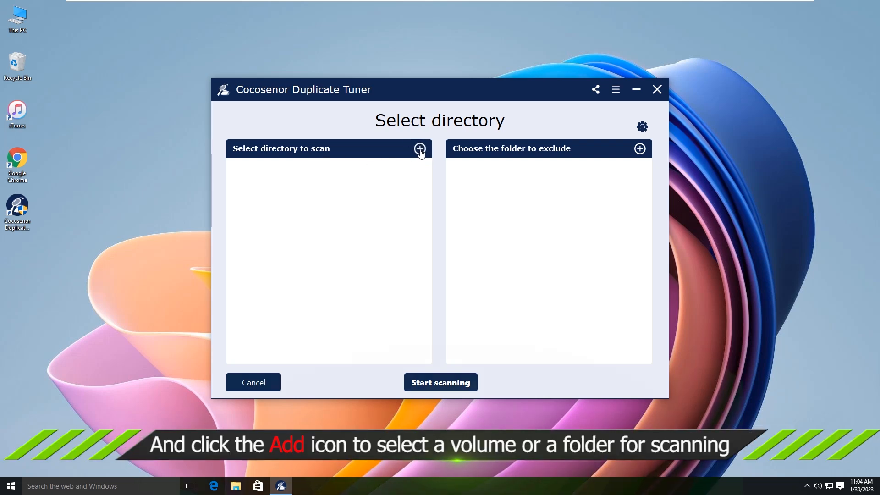
Add New Volume (F:) from This PC as the sole location to scan
{"action": "left_click", "coordinate": [419, 148]}
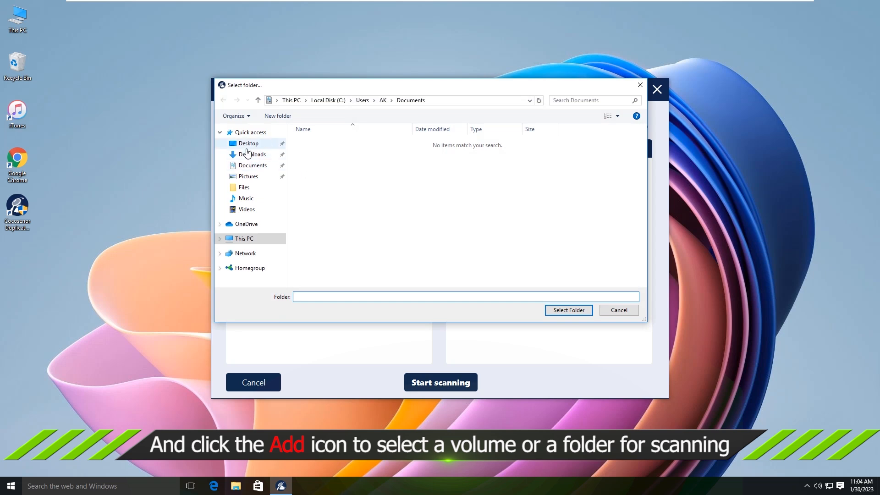
{"action": "left_click", "coordinate": [244, 239]}
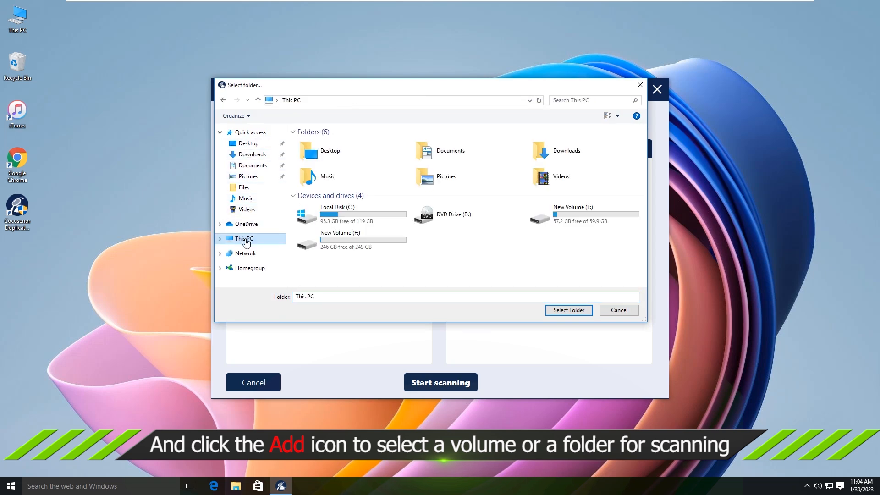
{"action": "left_click", "coordinate": [351, 239]}
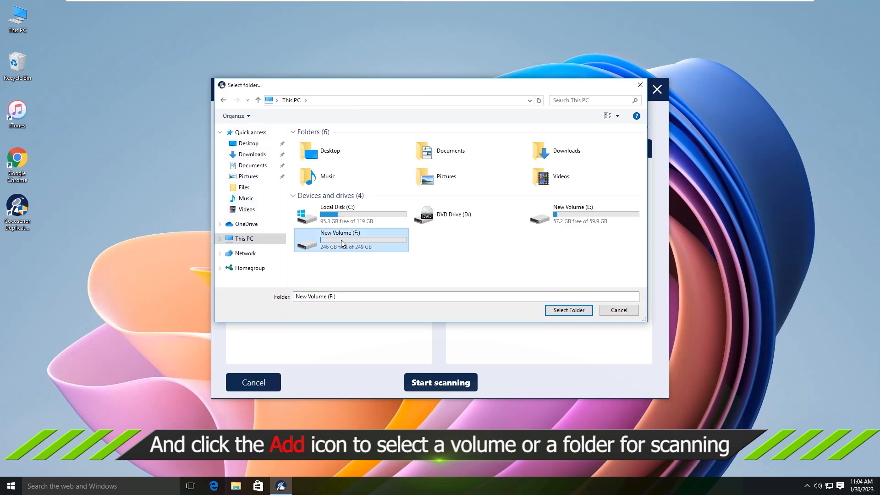
{"action": "left_click", "coordinate": [567, 311]}
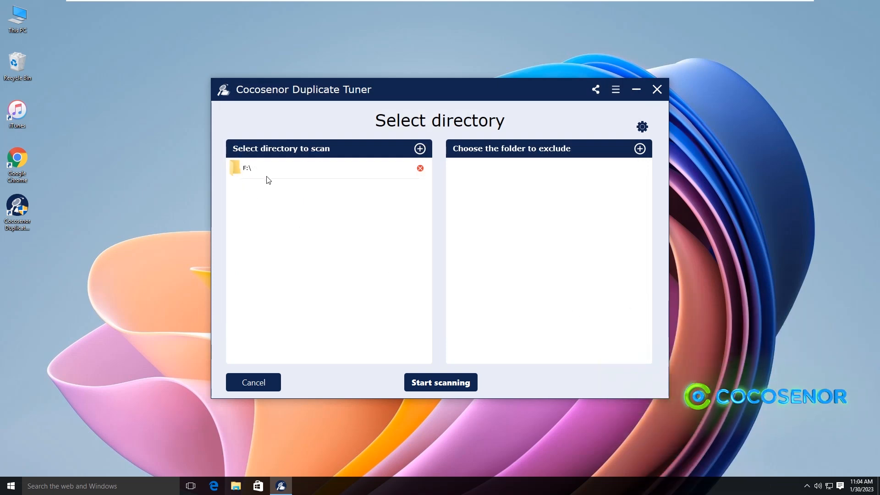
{"action": "mouse_move", "coordinate": [407, 226]}
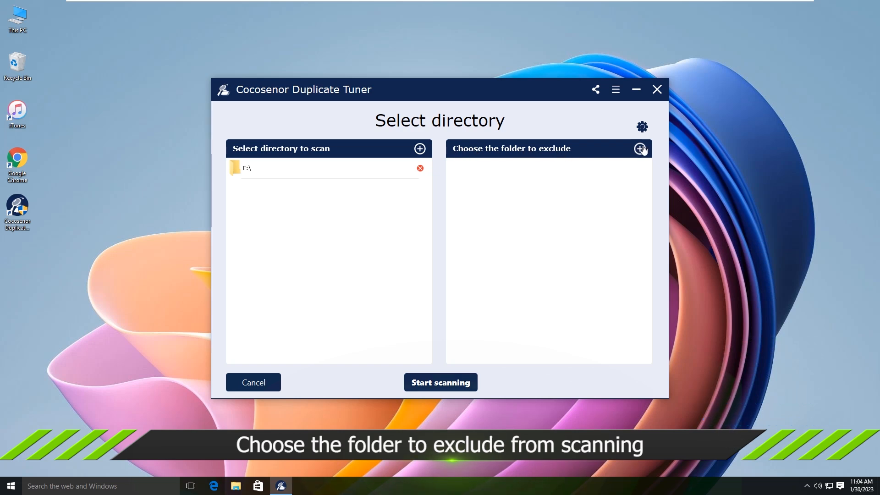
Add F:\Downloads and F:\Software to the folders excluded from scanning
{"action": "left_click", "coordinate": [639, 149]}
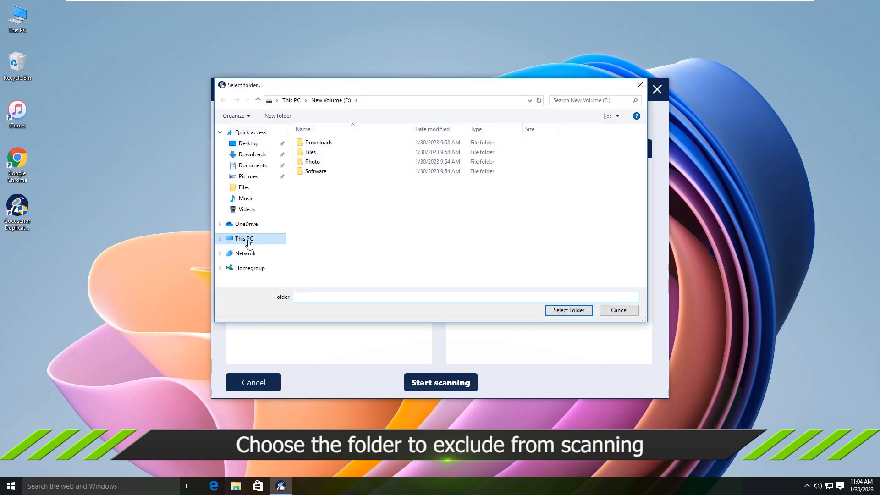
{"action": "left_click", "coordinate": [243, 238]}
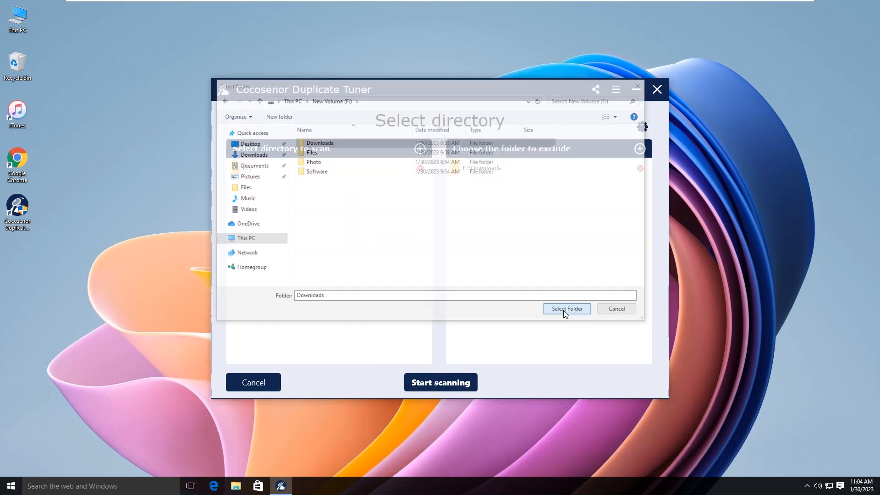
{"action": "left_click", "coordinate": [245, 239]}
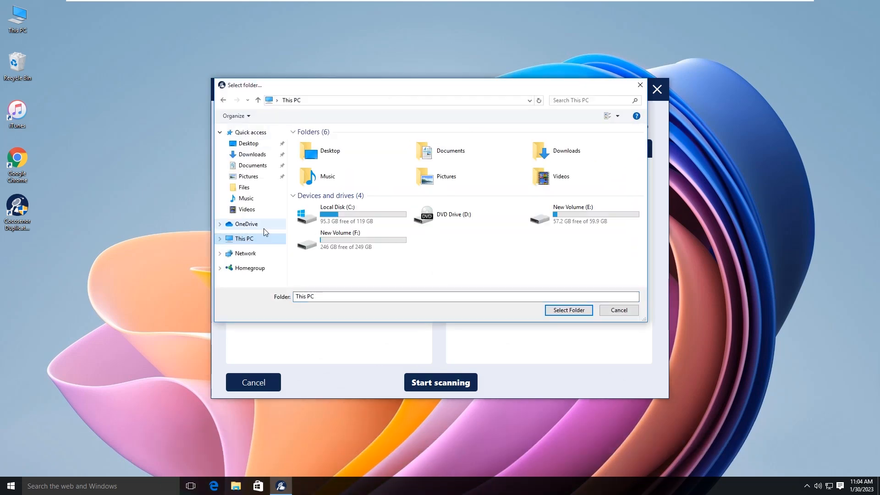
{"action": "double_click", "coordinate": [339, 235]}
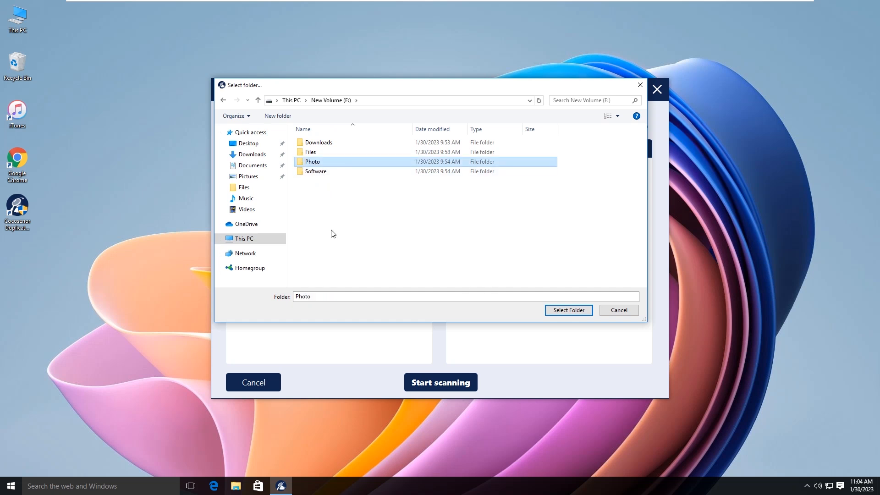
{"action": "left_click", "coordinate": [568, 311]}
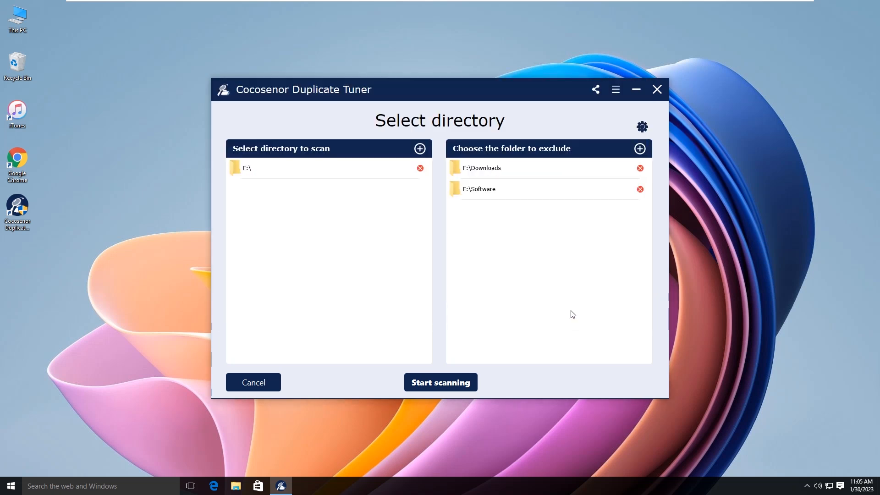
{"action": "mouse_move", "coordinate": [550, 253]}
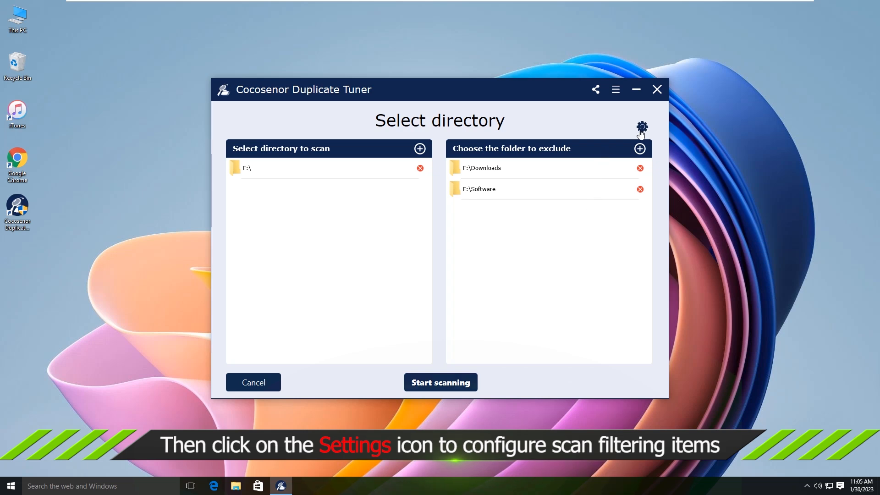
In scan Settings, try clearing file types, then restore All Types for the scan
{"action": "left_click", "coordinate": [642, 127]}
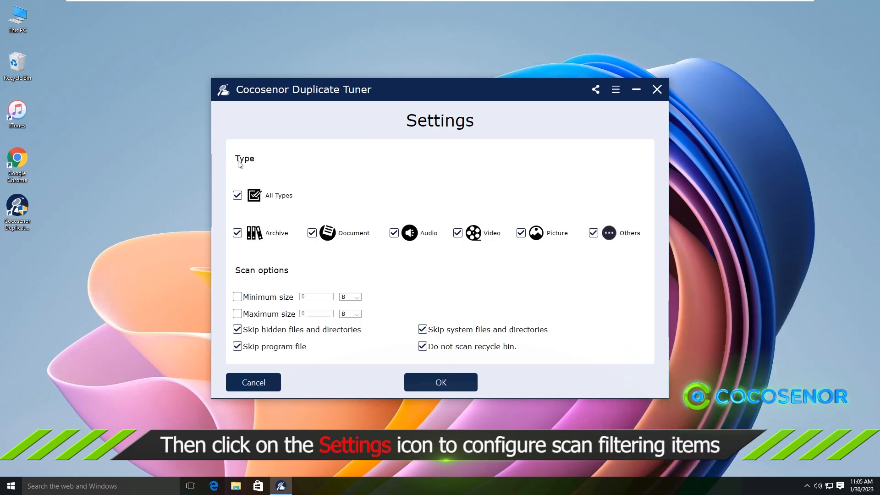
{"action": "mouse_move", "coordinate": [292, 209]}
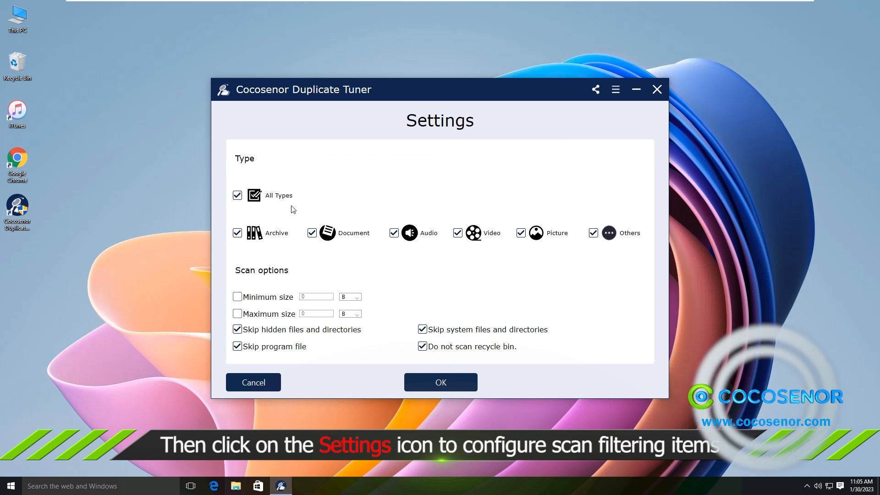
{"action": "left_click", "coordinate": [237, 195]}
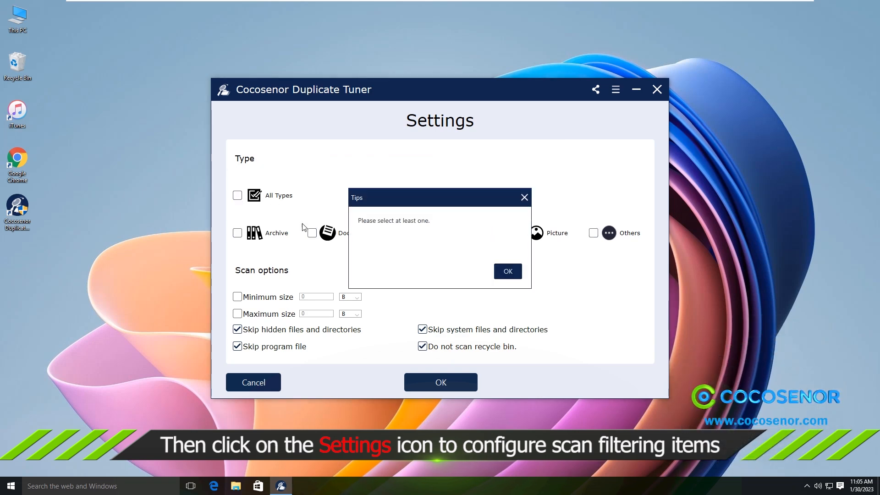
{"action": "left_click", "coordinate": [507, 272]}
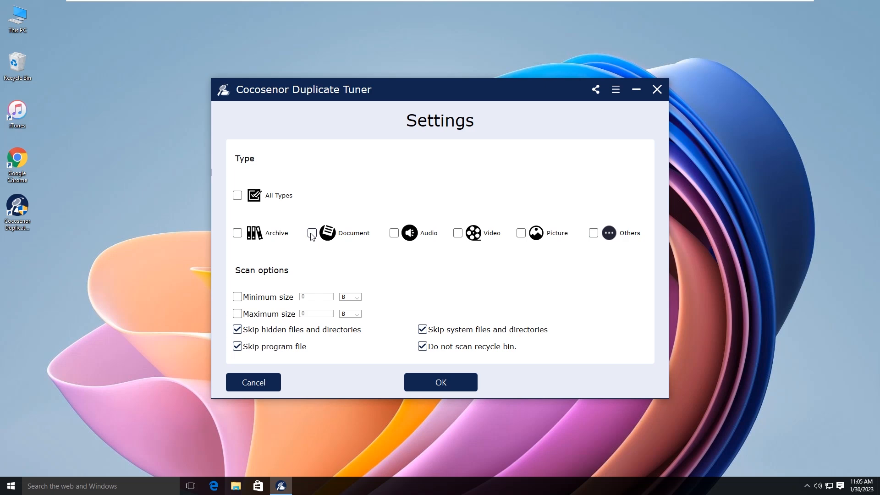
{"action": "left_click", "coordinate": [311, 232]}
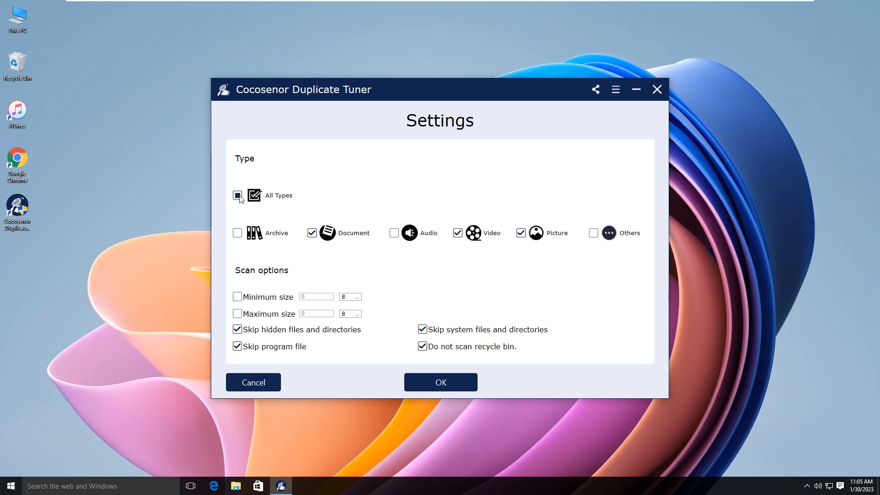
{"action": "left_click", "coordinate": [237, 195]}
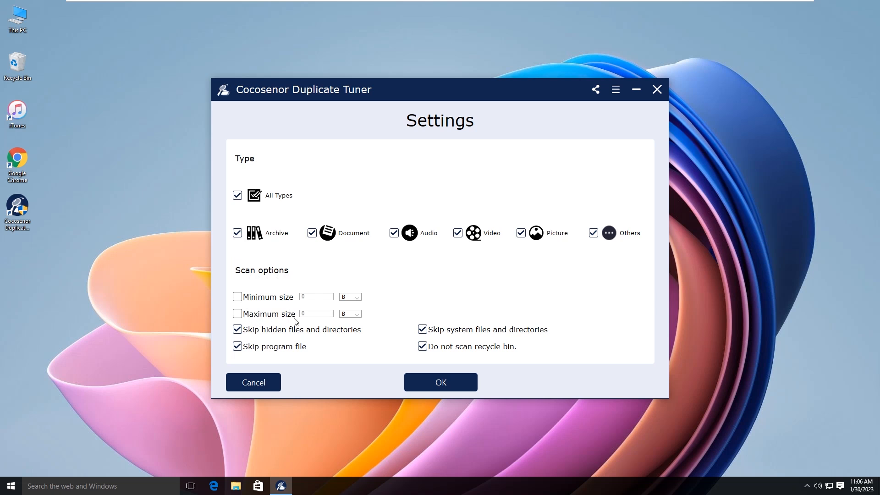
{"action": "mouse_move", "coordinate": [403, 337]}
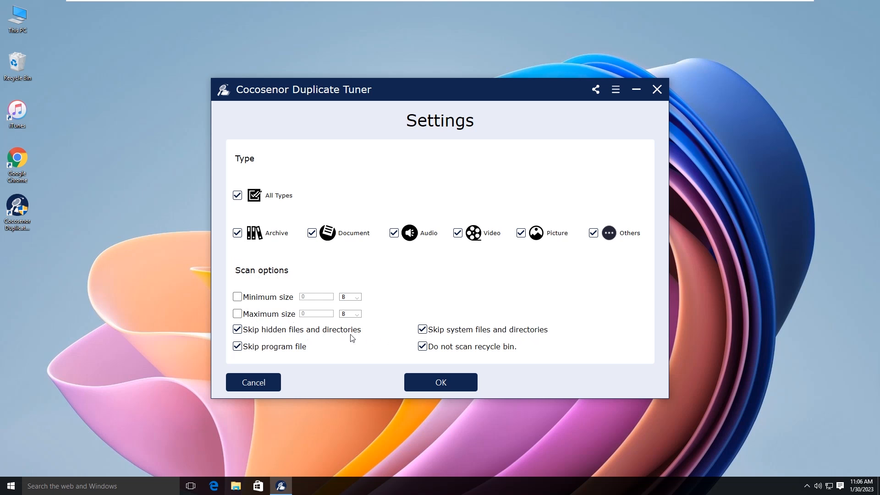
{"action": "mouse_move", "coordinate": [500, 357]}
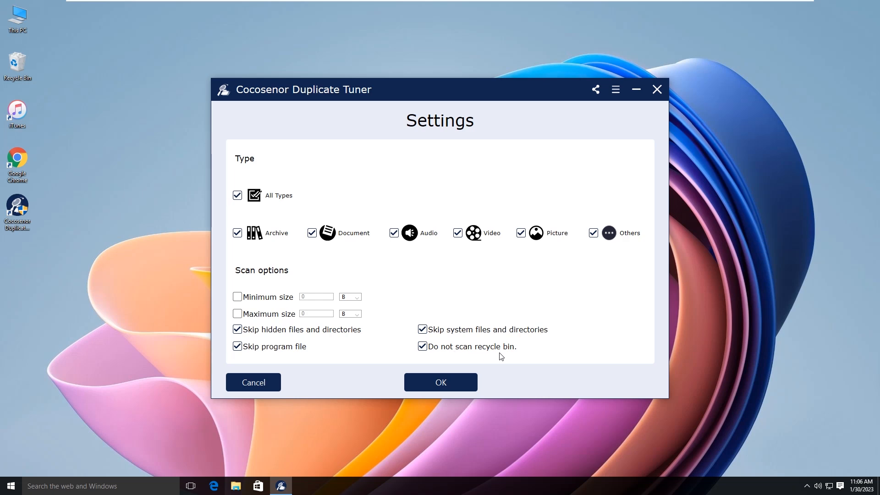
Keep 'Do not scan recycle bin' enabled and save the settings with OK
{"action": "left_click", "coordinate": [422, 347]}
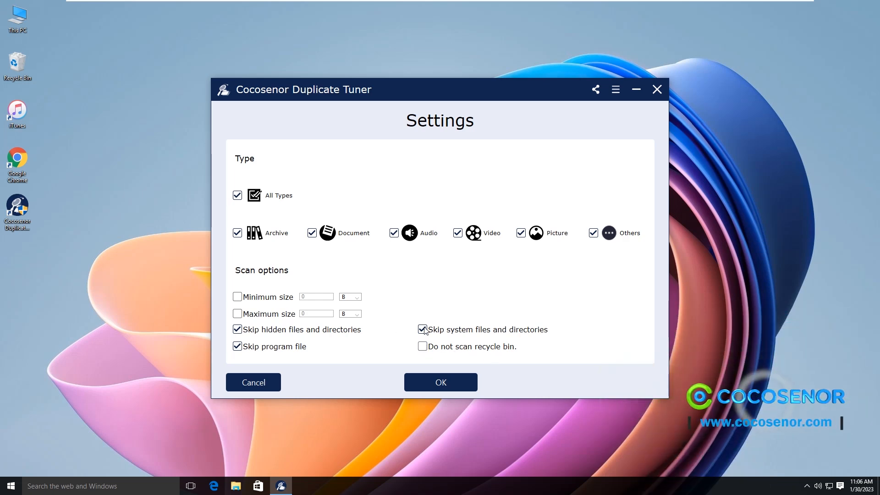
{"action": "left_click", "coordinate": [422, 347]}
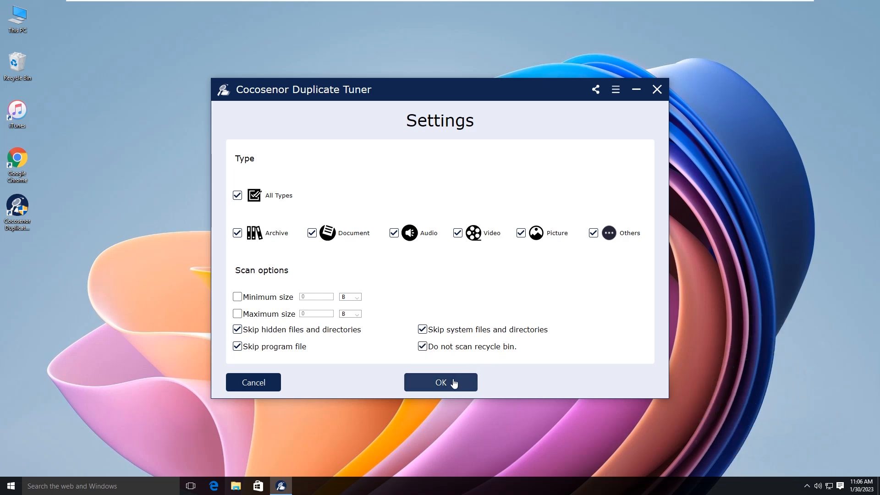
{"action": "left_click", "coordinate": [440, 382]}
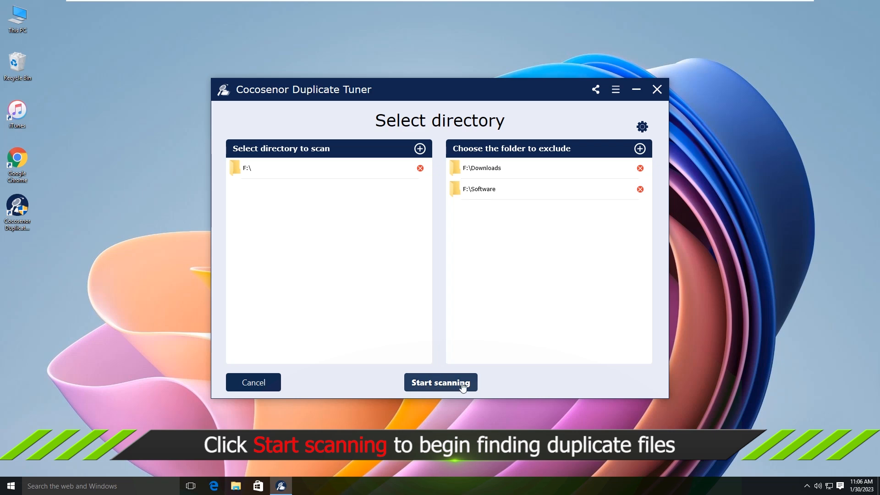
Start scanning F:\ and wait for the duplicate files report
{"action": "left_click", "coordinate": [440, 382]}
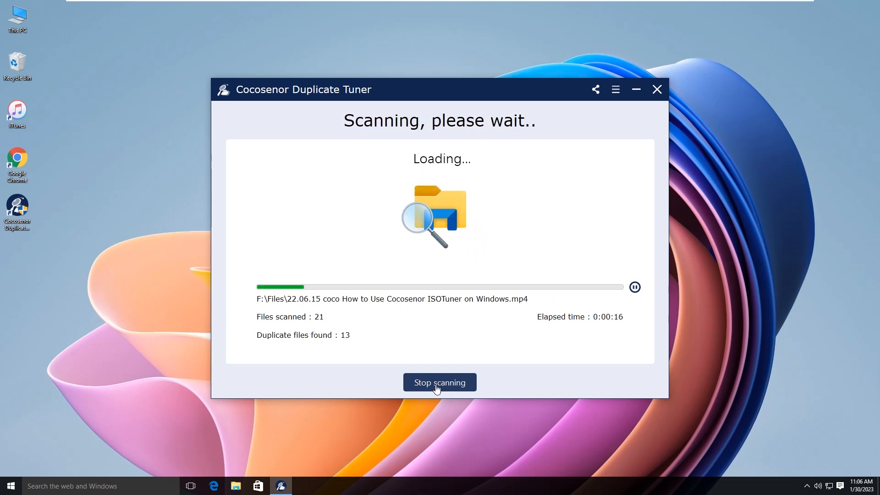
{"action": "left_click", "coordinate": [439, 383]}
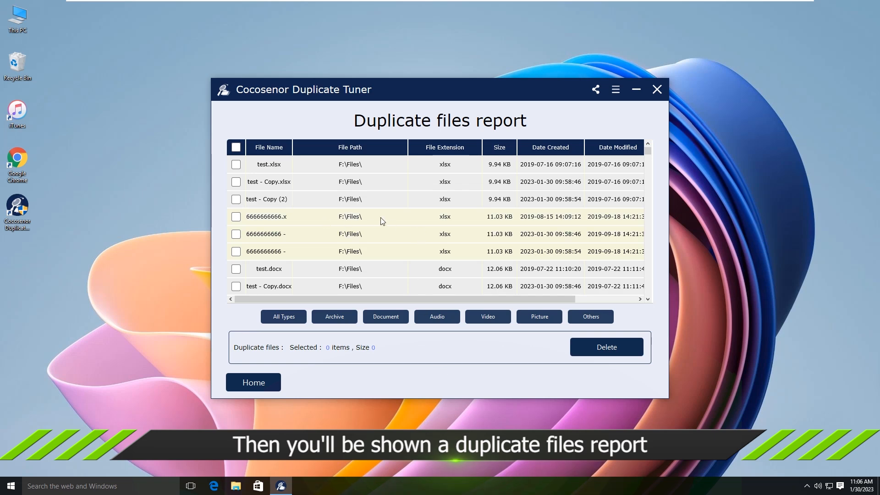
{"action": "scroll", "scroll_direction": "down", "scroll_amount": 3}
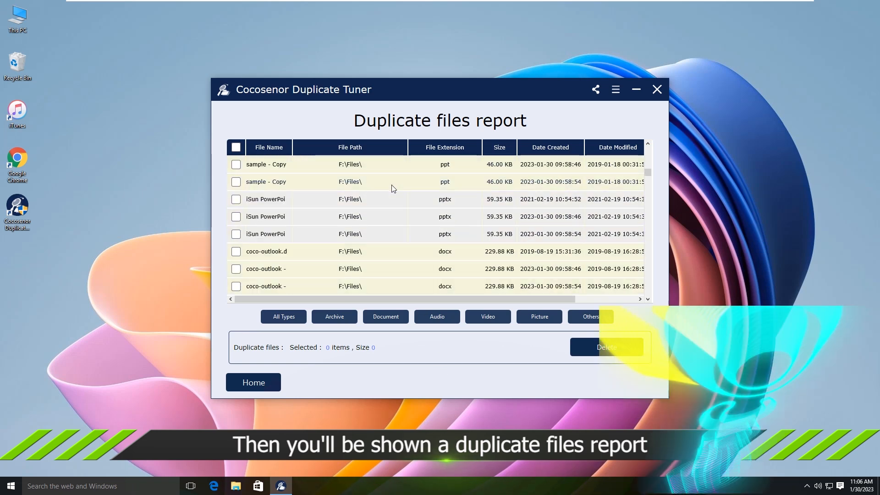
{"action": "scroll", "scroll_direction": "down", "scroll_amount": 3}
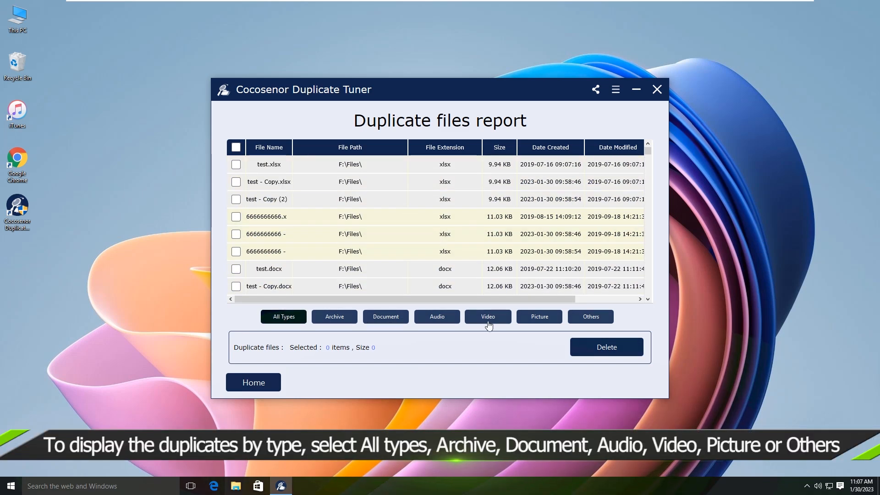
{"action": "left_click", "coordinate": [487, 316]}
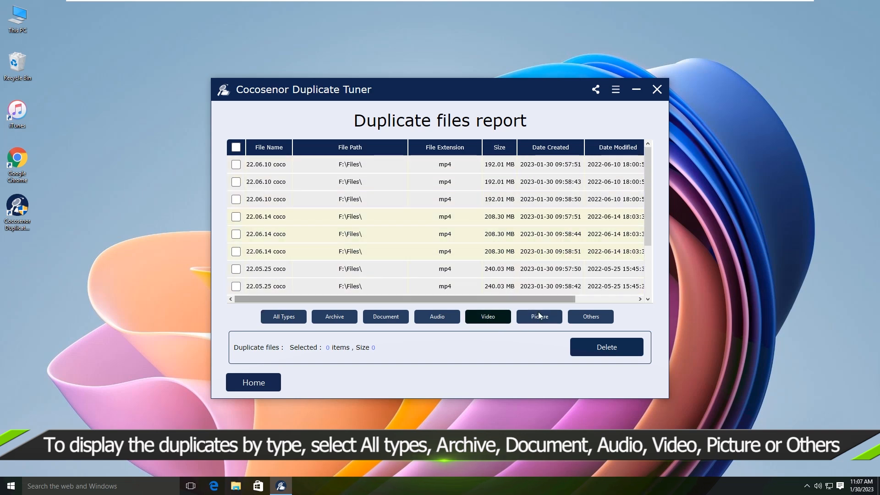
{"action": "left_click", "coordinate": [538, 316]}
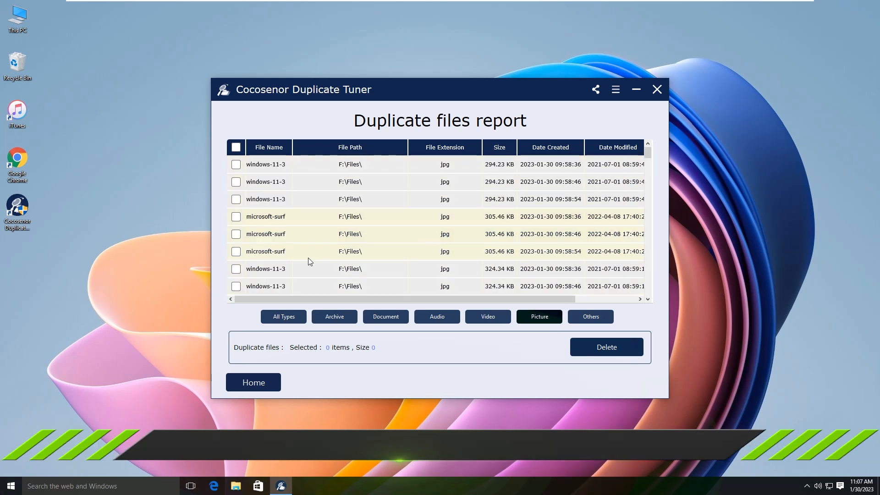
{"action": "left_click", "coordinate": [283, 317]}
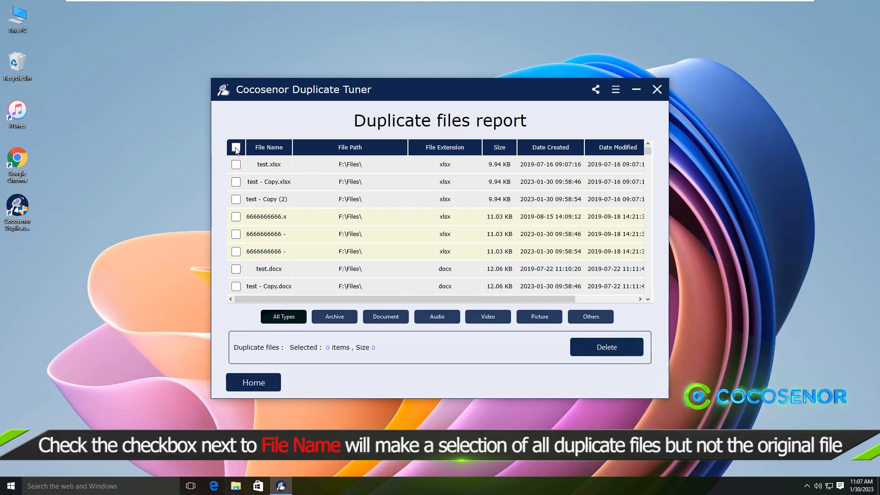
Select all duplicates except originals and delete the 102 files, confirming the prompts
{"action": "left_click", "coordinate": [235, 146]}
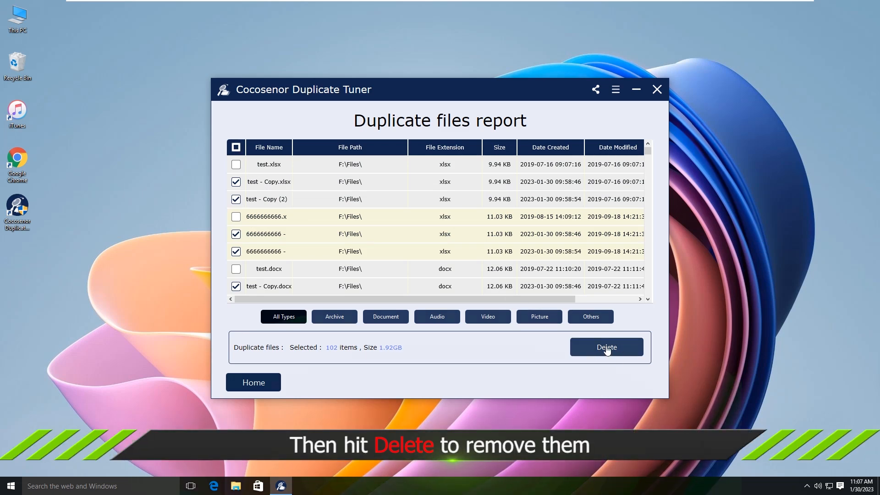
{"action": "left_click", "coordinate": [606, 347]}
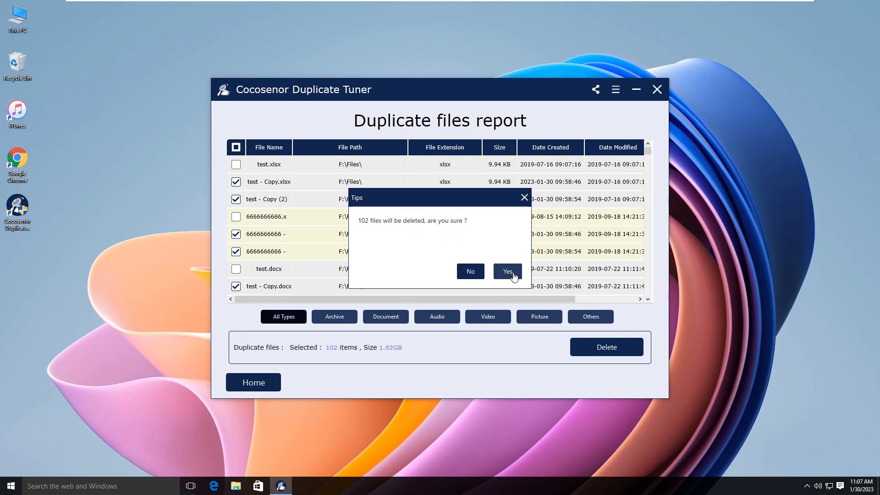
{"action": "left_click", "coordinate": [506, 272]}
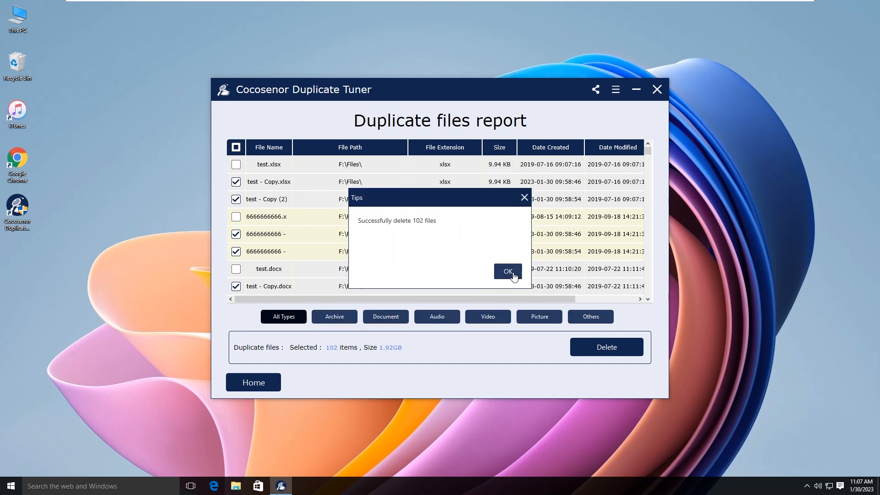
{"action": "mouse_move", "coordinate": [432, 228]}
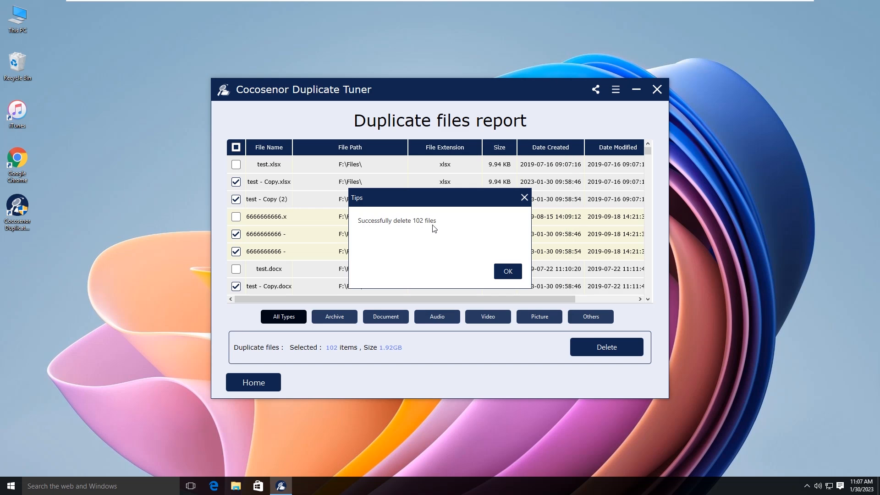
{"action": "left_click", "coordinate": [507, 272]}
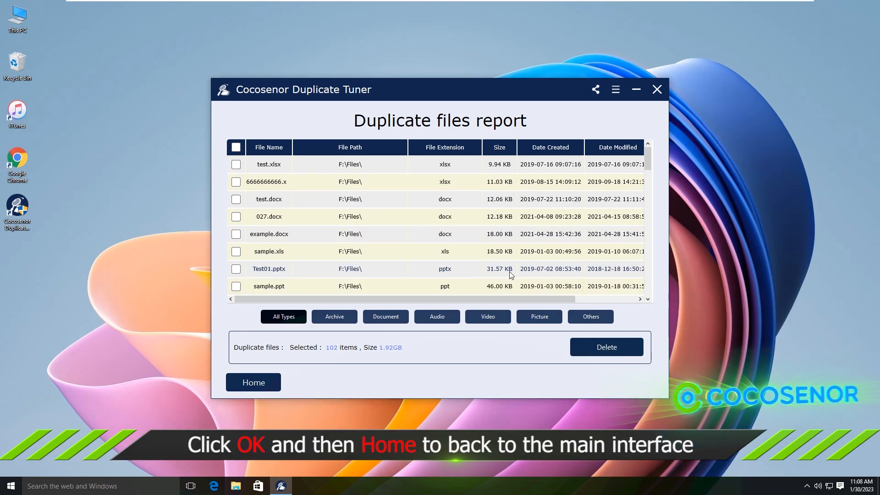
Return to the Welcome screen via the Home button
{"action": "scroll", "scroll_direction": "down", "scroll_amount": 3}
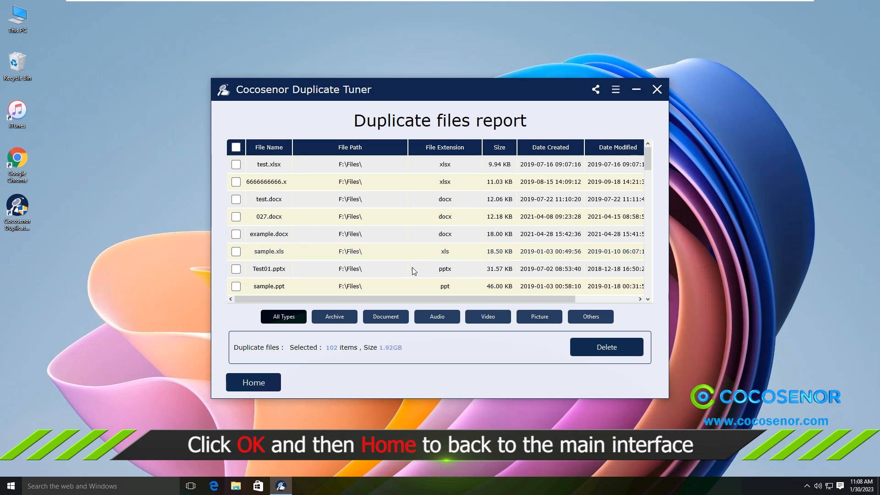
{"action": "left_click", "coordinate": [253, 382]}
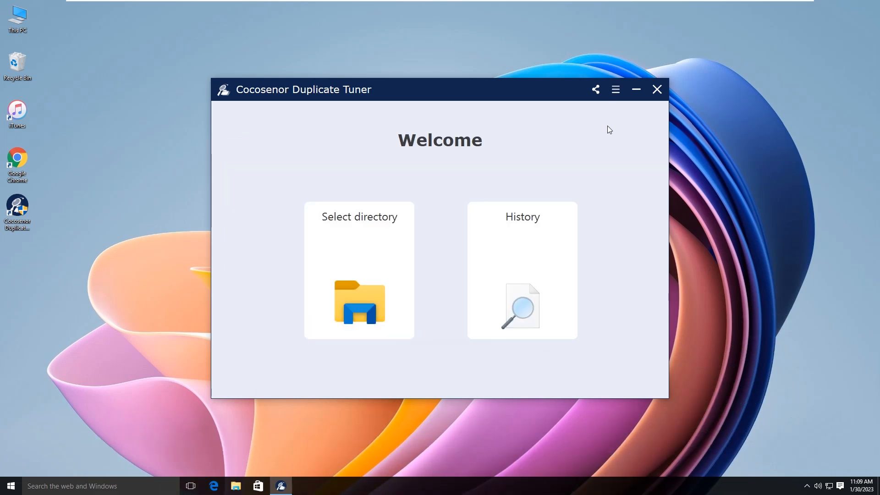